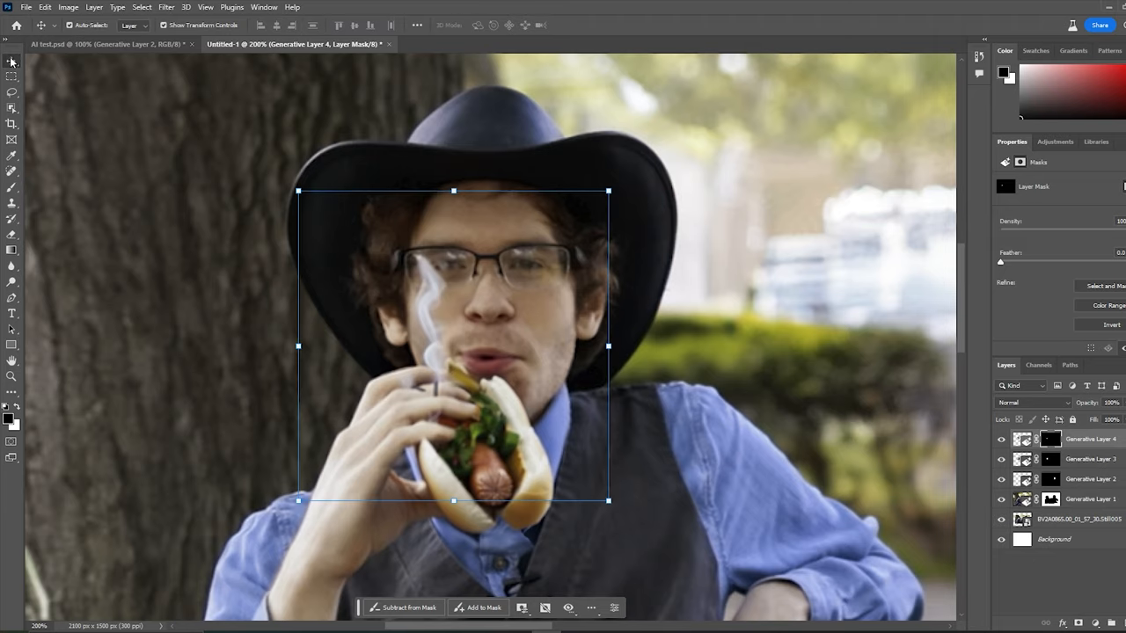
Step: Start a 'goblin' Generative Fill prompt for the empty right end of the bench
click(1076, 520)
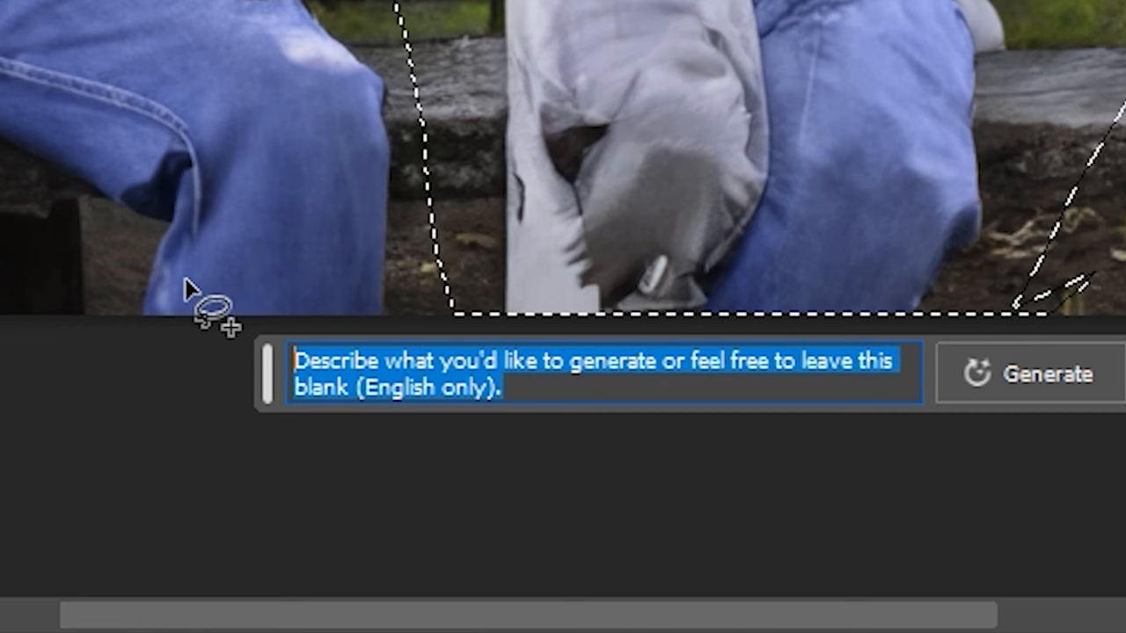
text(goblin)
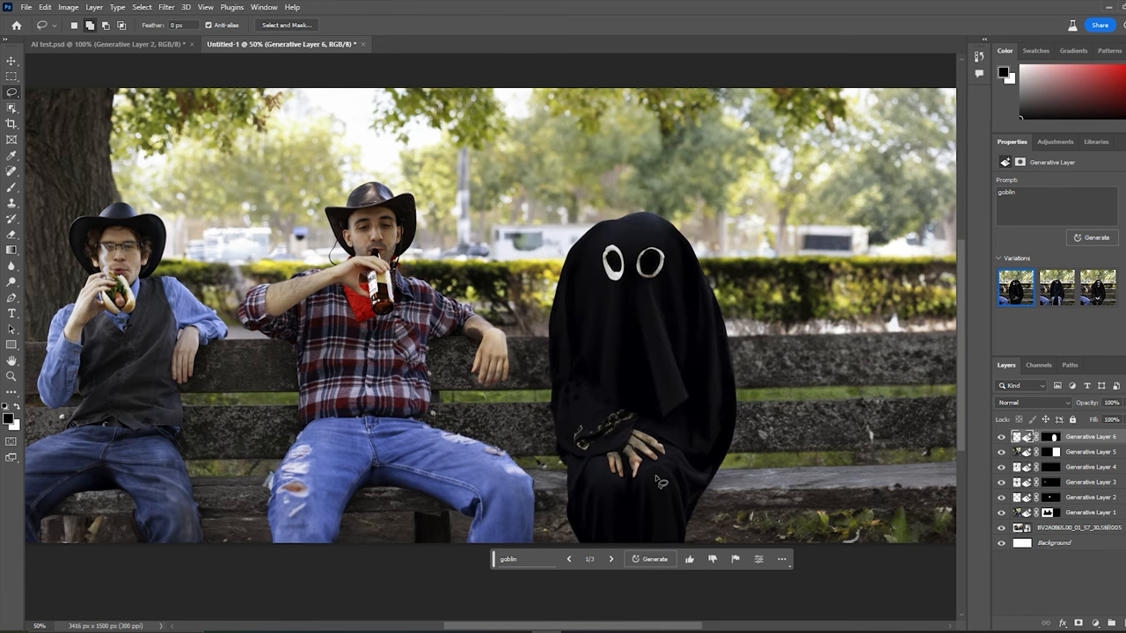
Step: Browse the ghost variations and pick a skull-faced ghoul holding a blue game controller
click(612, 560)
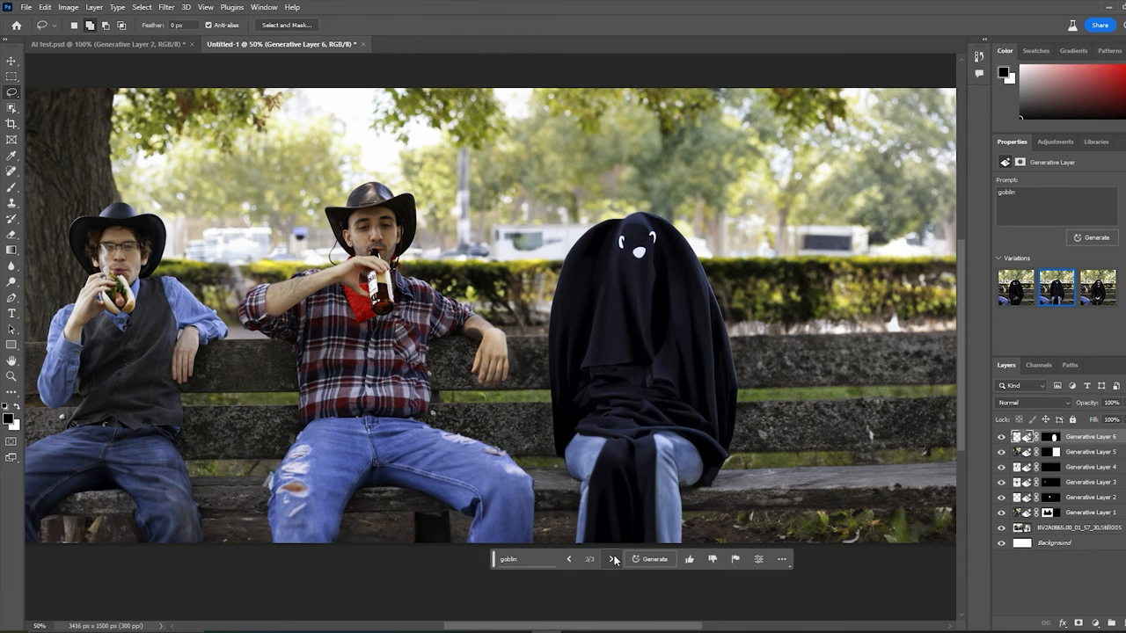
click(1097, 301)
text(ame controller)
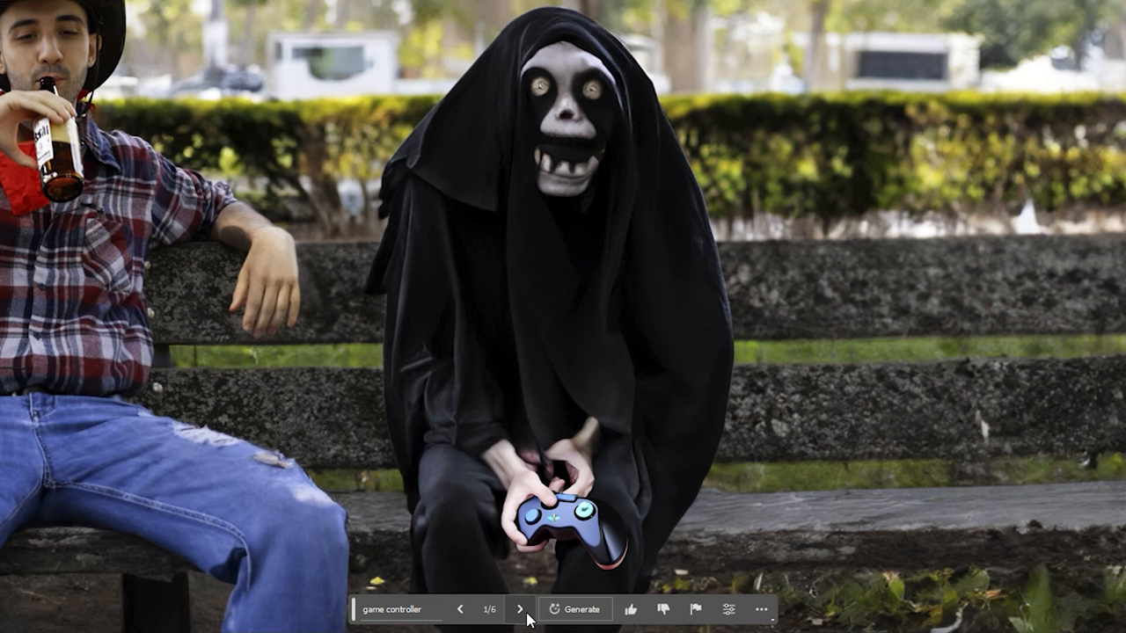
click(508, 609)
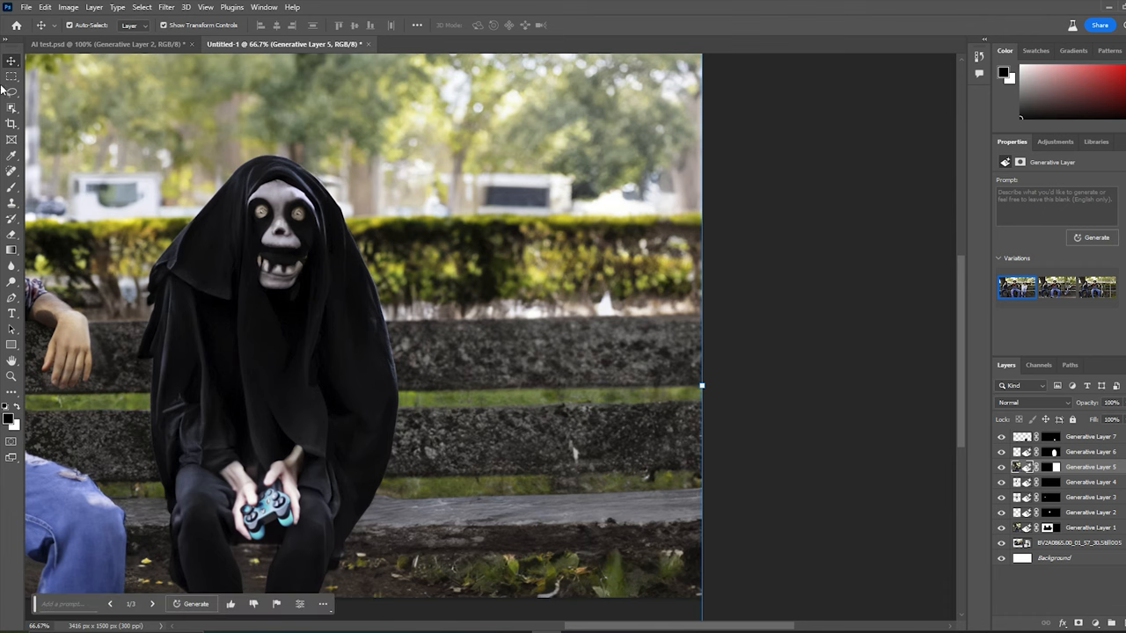
Step: Generate a second controller-holding ghoul in the space beside the first
click(193, 603)
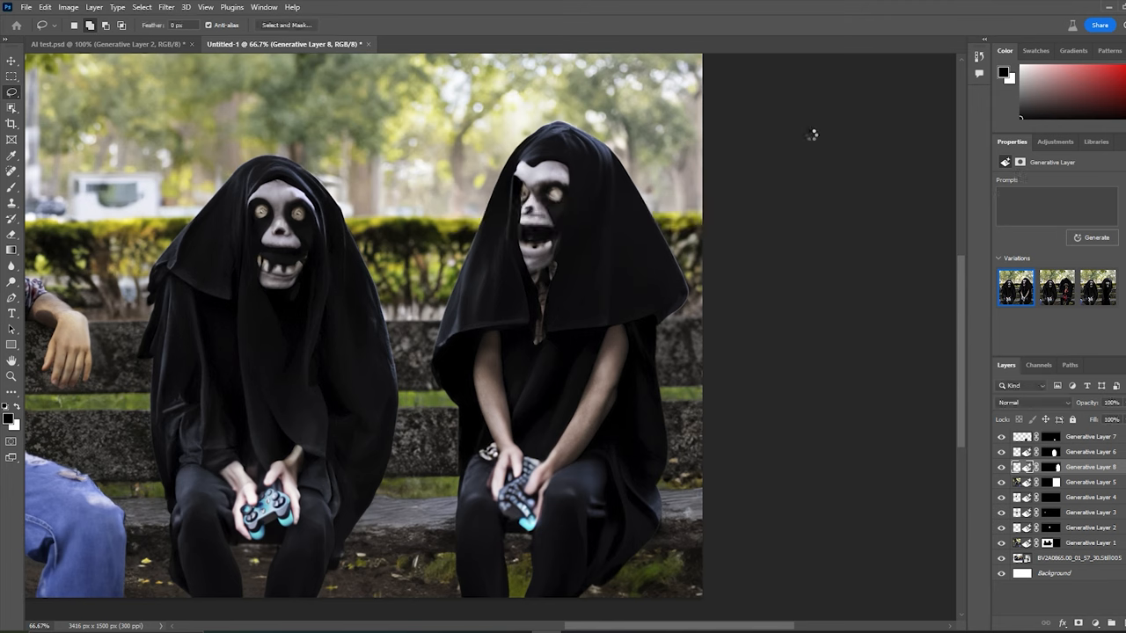
click(1098, 306)
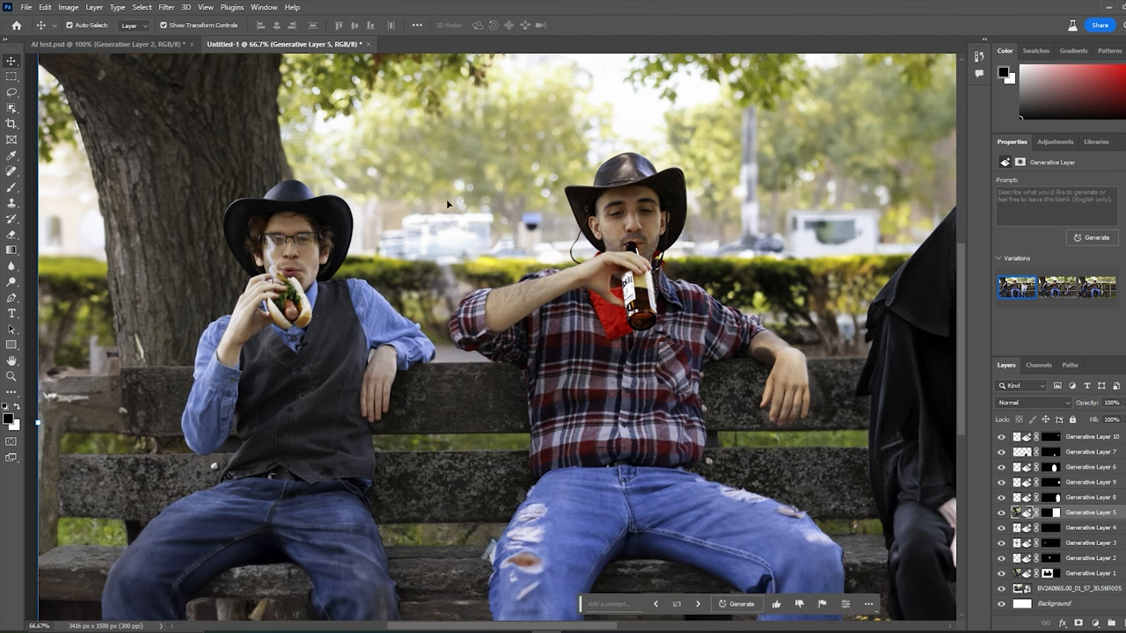
Step: Begin replacing the cowboys with an 'Obese Man' Generative Fill on the bench
click(735, 605)
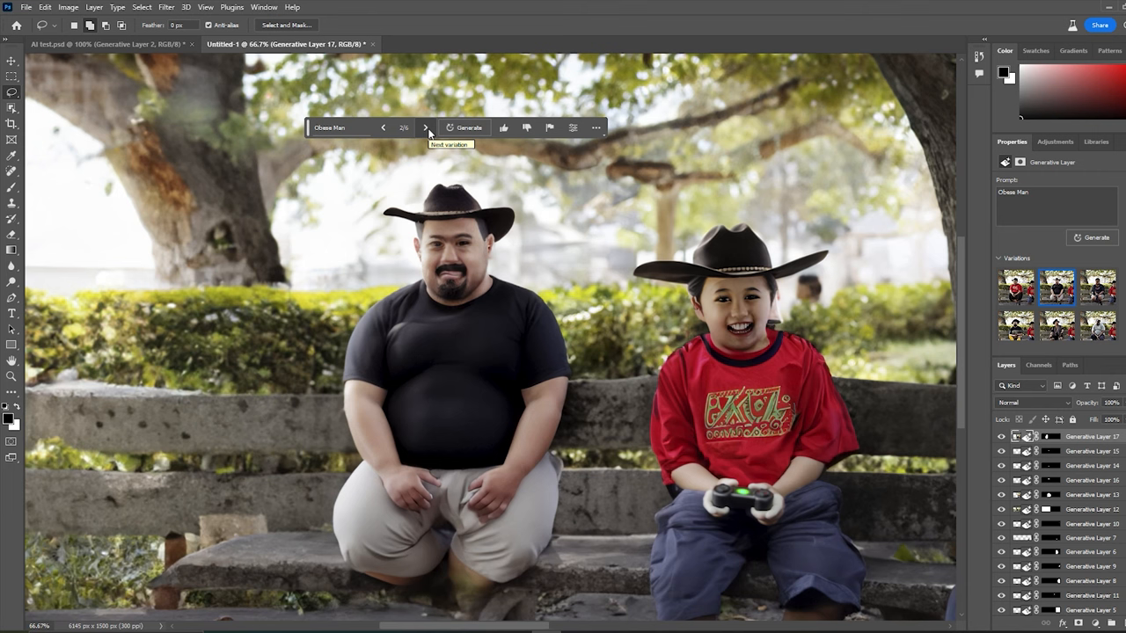
mouse_move(376, 204)
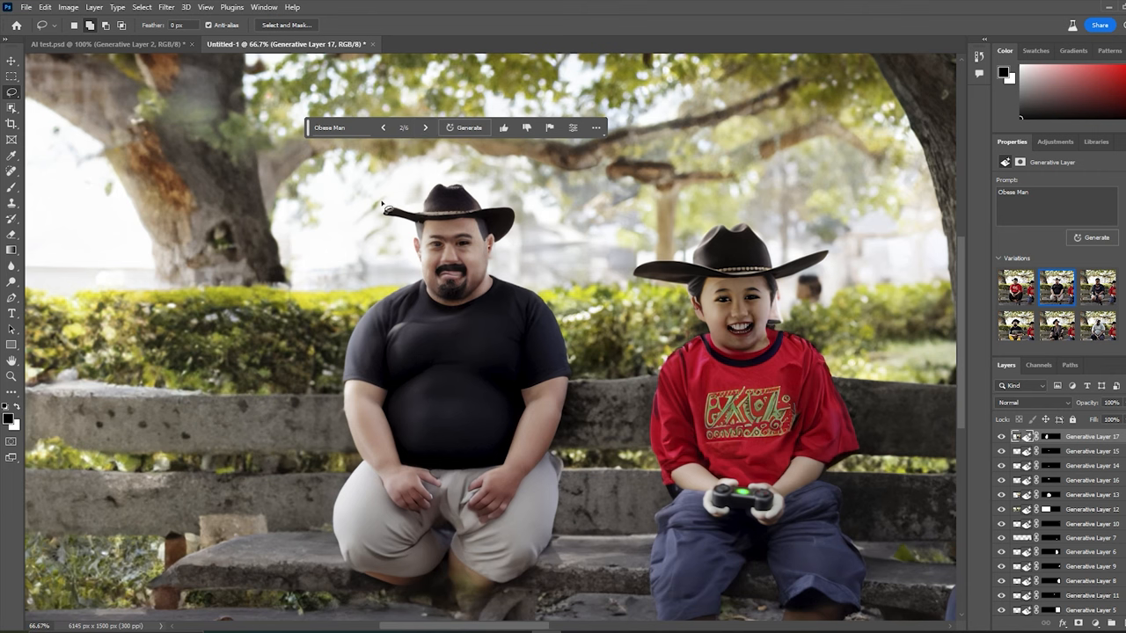
mouse_move(561, 257)
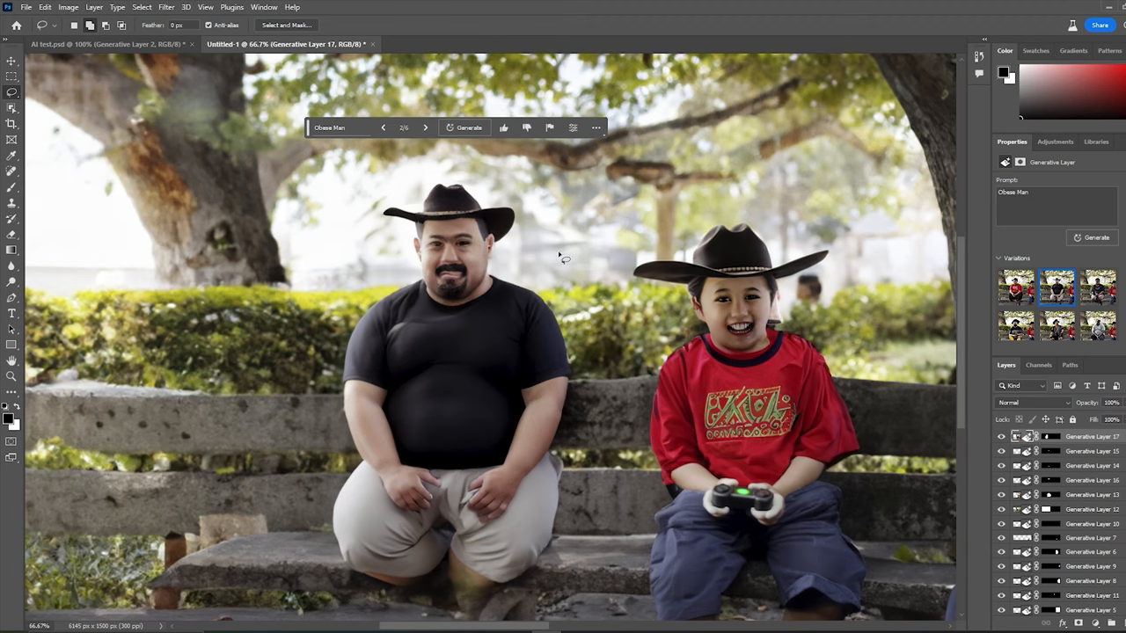
Step: Generate a 'ferret' in the man's hands and choose the white ferret variation
click(404, 127)
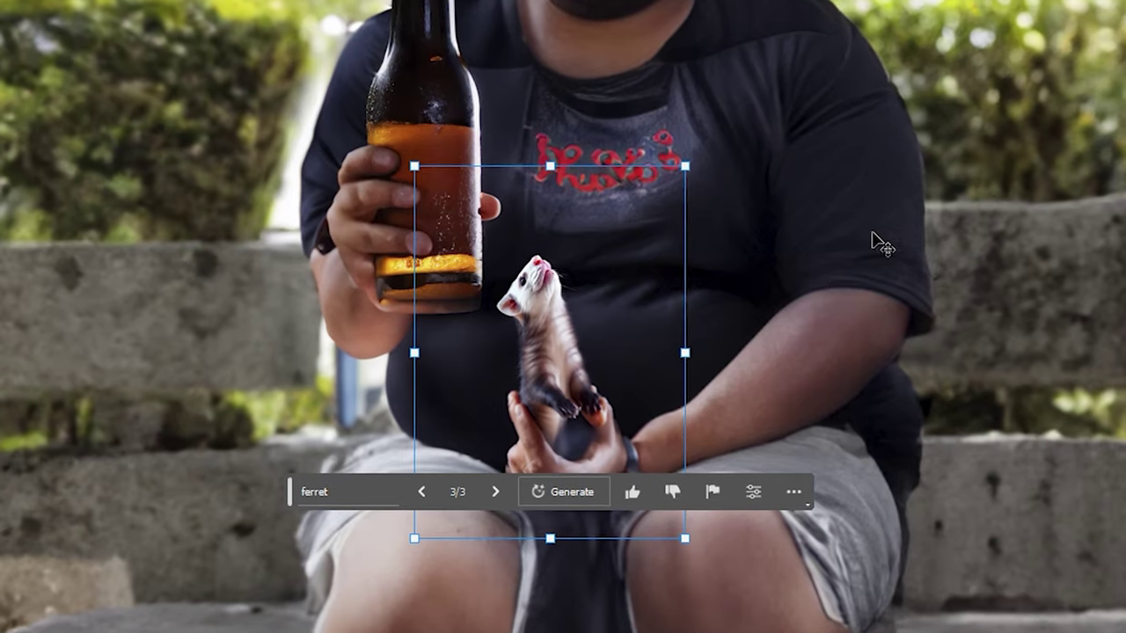
click(496, 491)
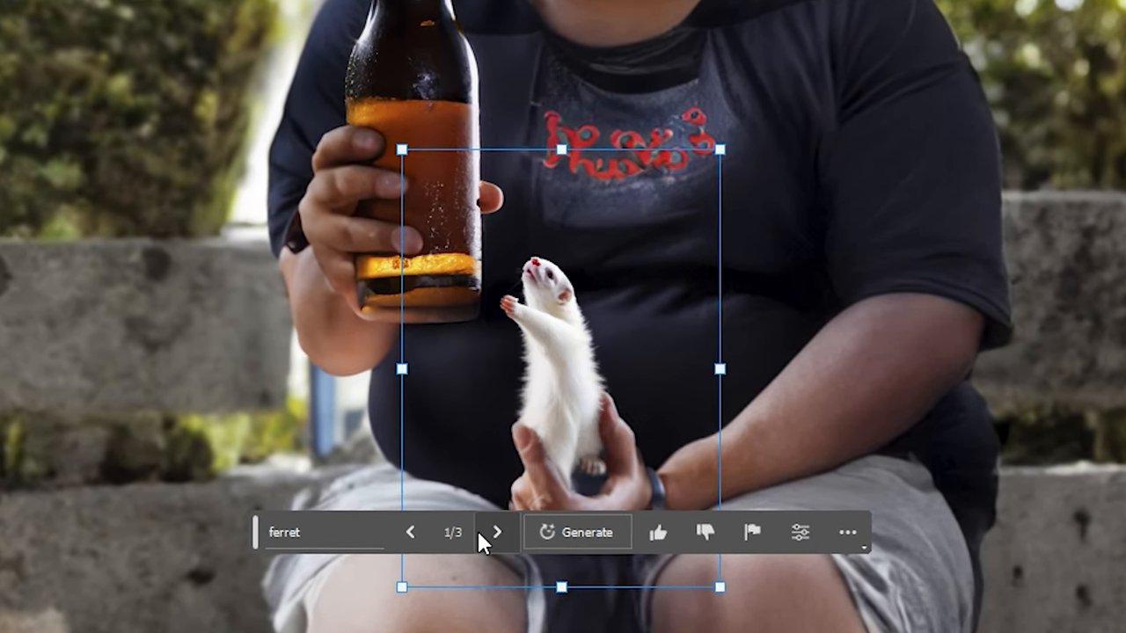
click(577, 531)
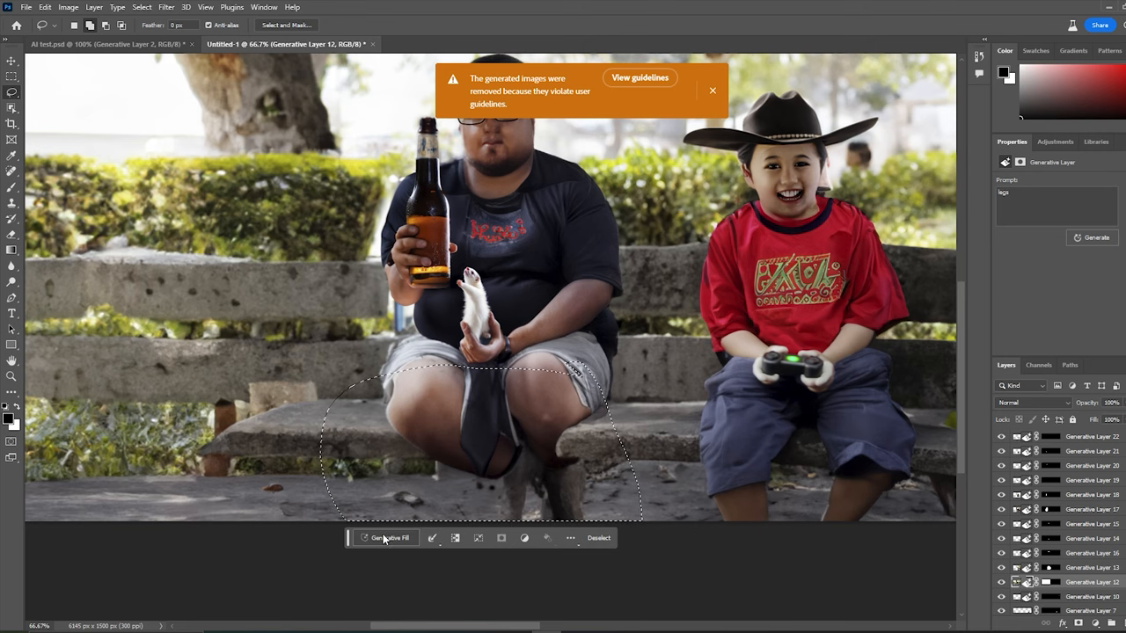
text(please give leg)
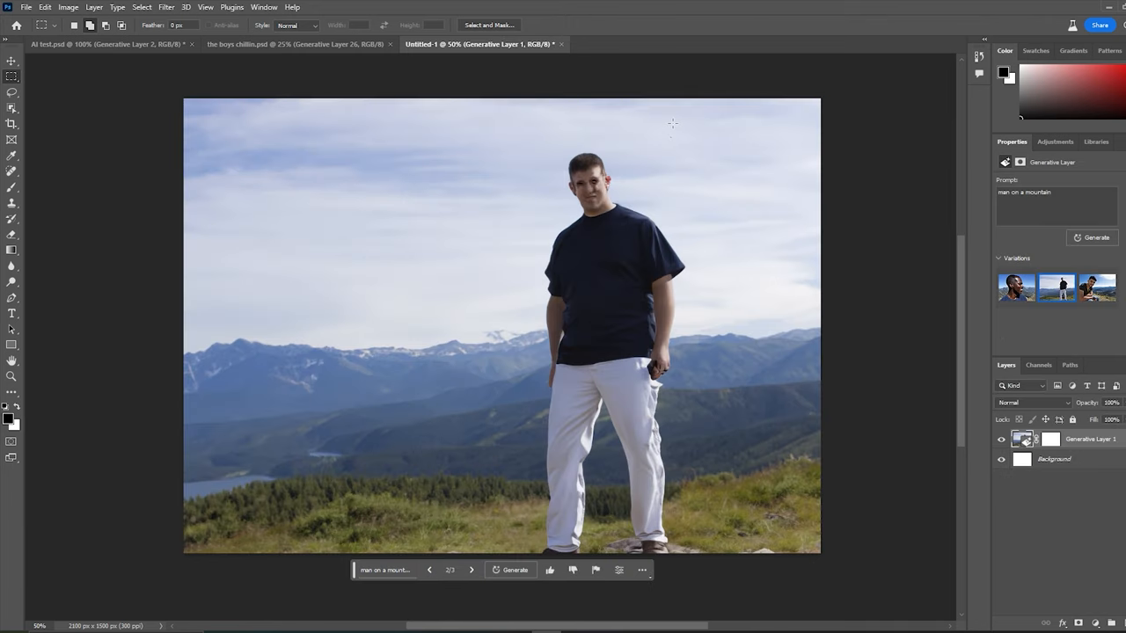
mouse_move(659, 158)
text(ne)
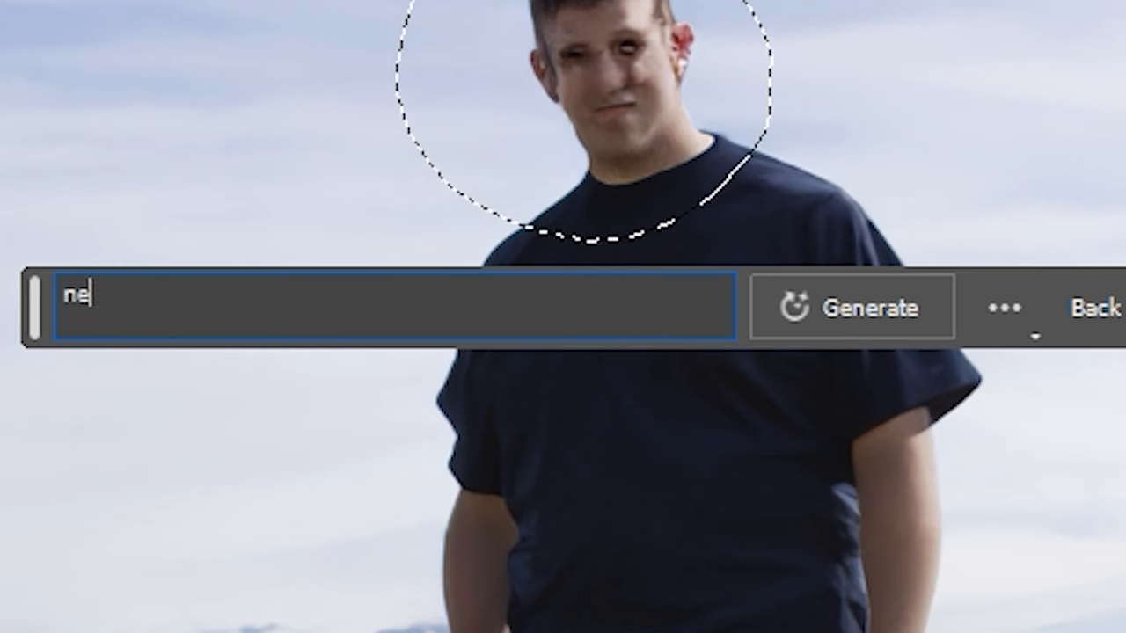
Step: Describe and regenerate the face and mountain areas, then outline the upper-left sky patch
click(867, 308)
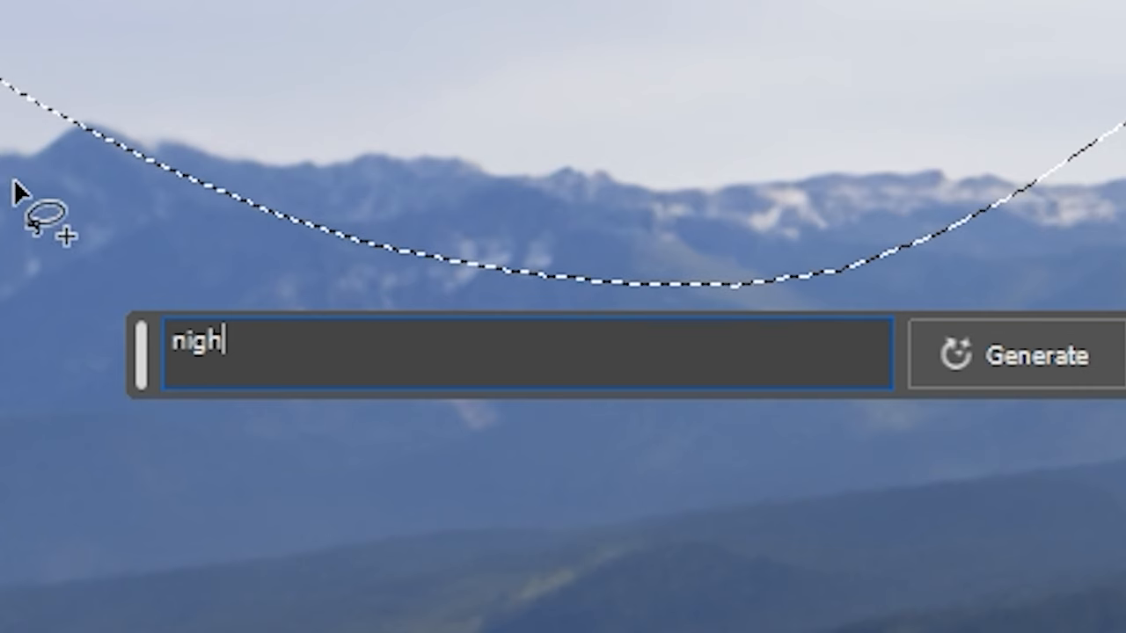
click(1037, 355)
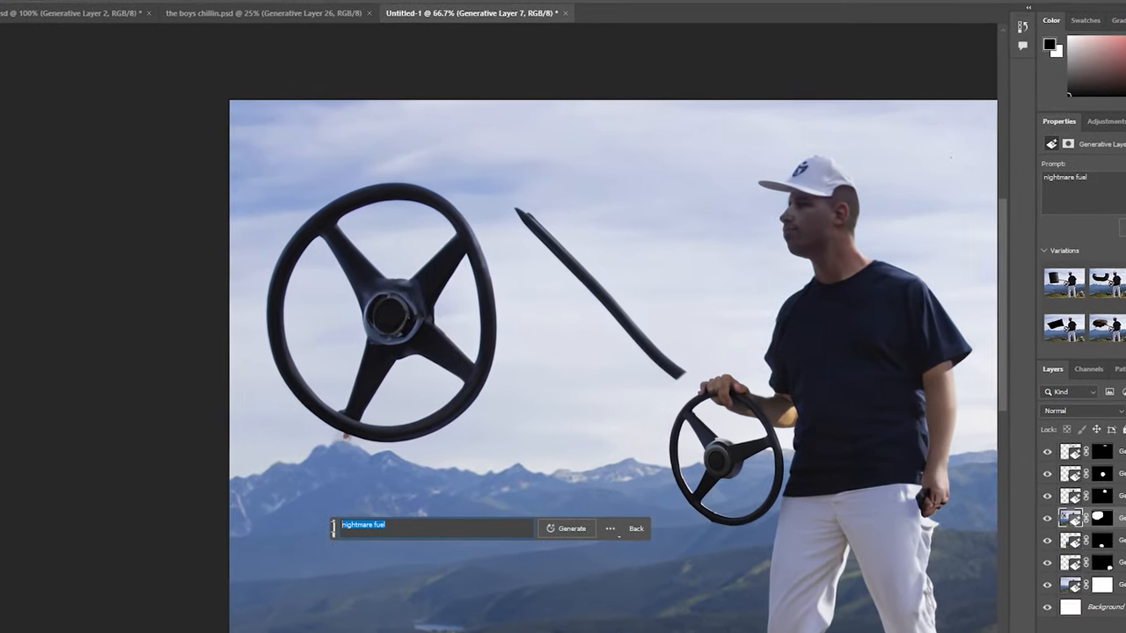
click(569, 528)
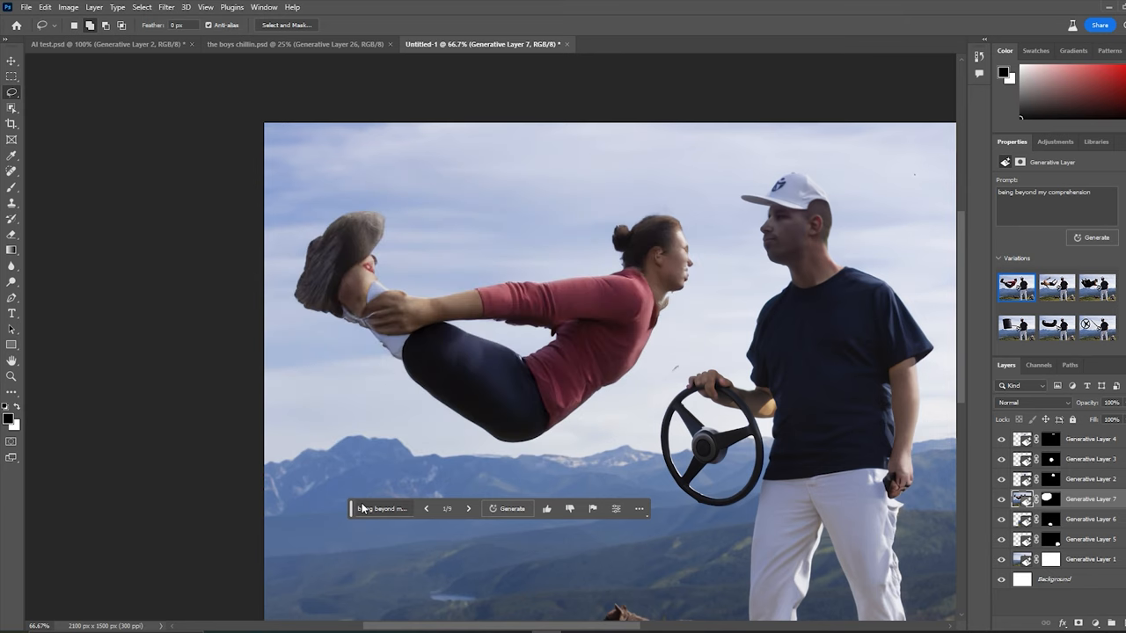
mouse_move(364, 508)
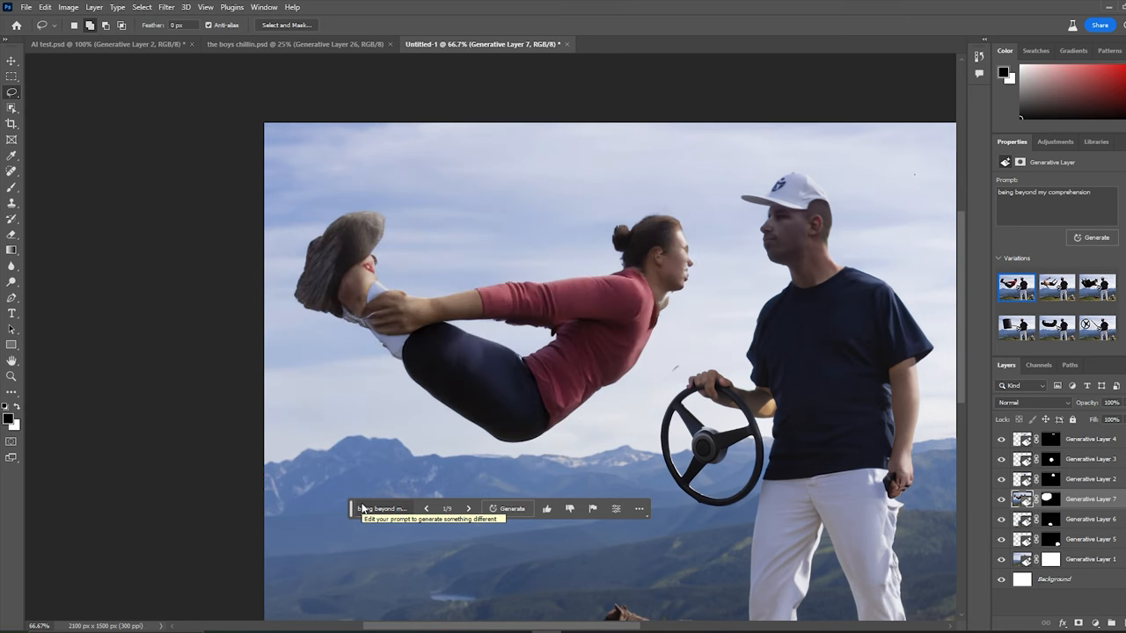
click(468, 508)
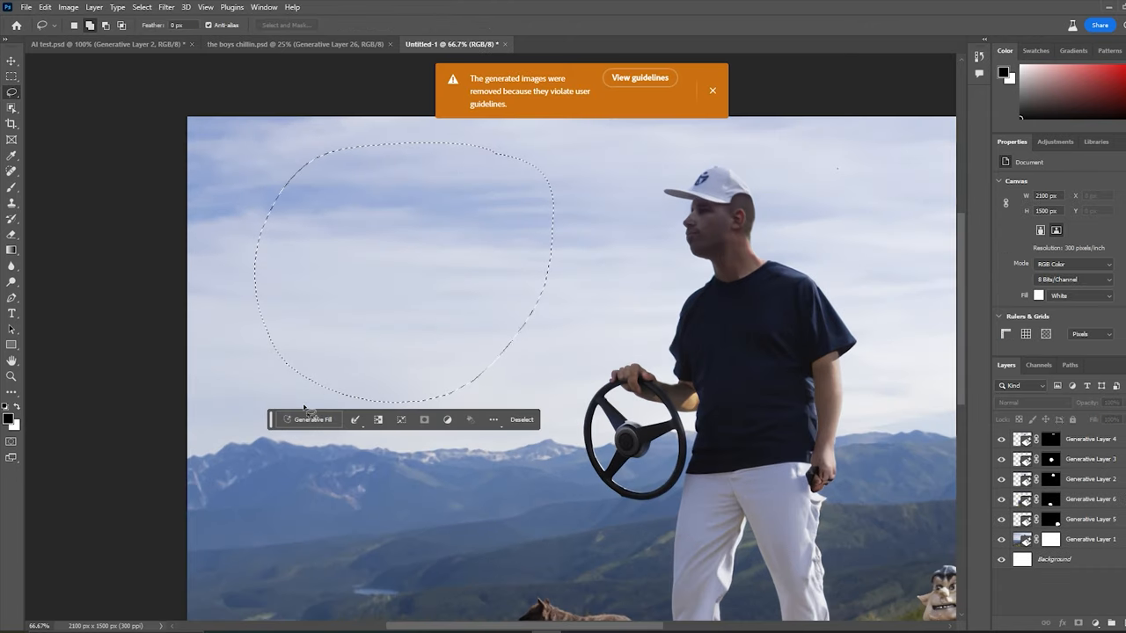
Step: Fill the selected sky with a '15 ghouls' prompt and browse the flying ghoul variations
click(712, 89)
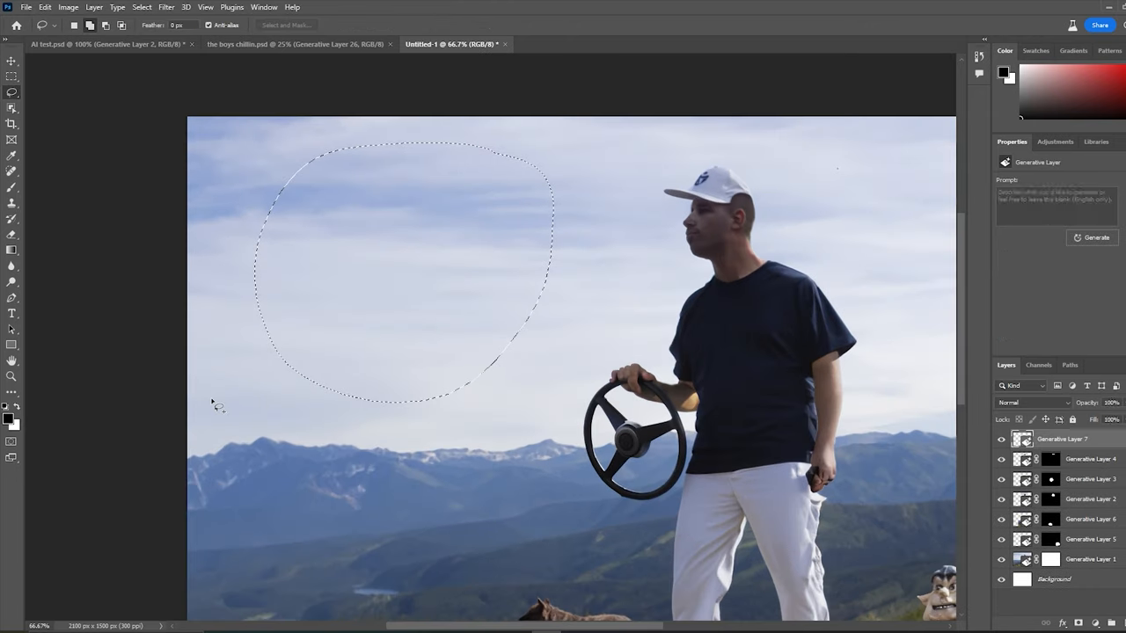
click(1092, 237)
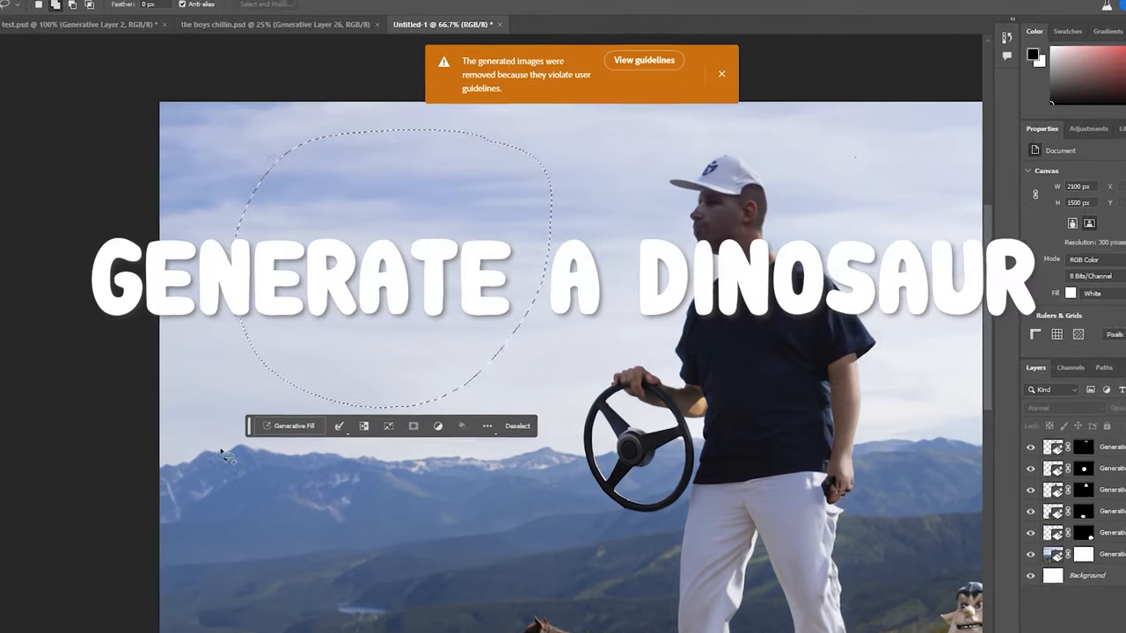
click(283, 428)
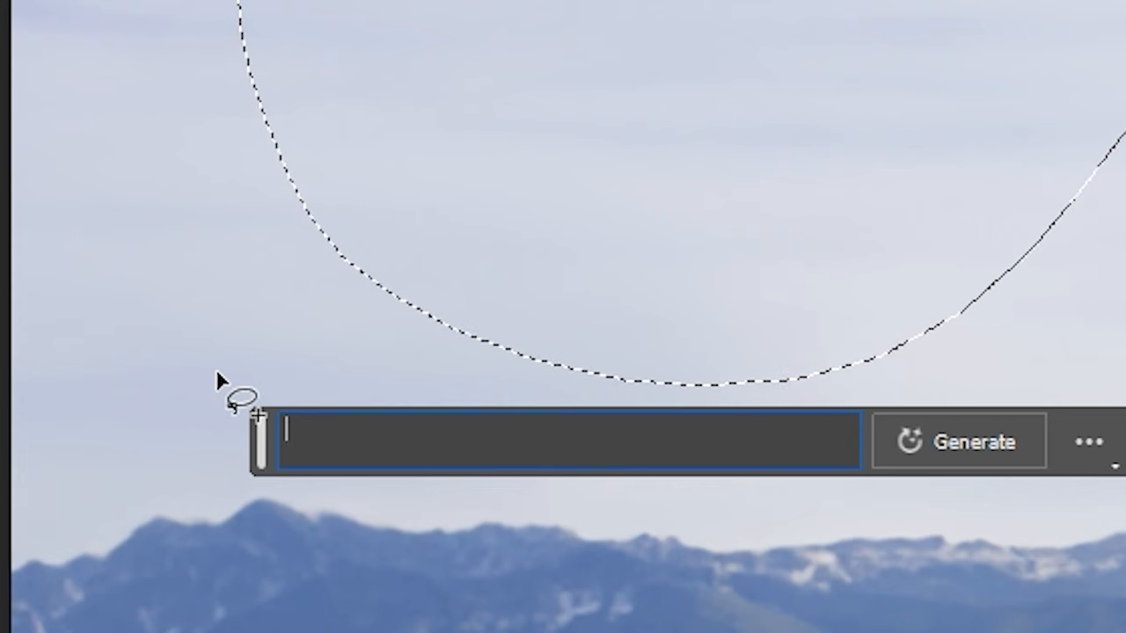
text(ghu)
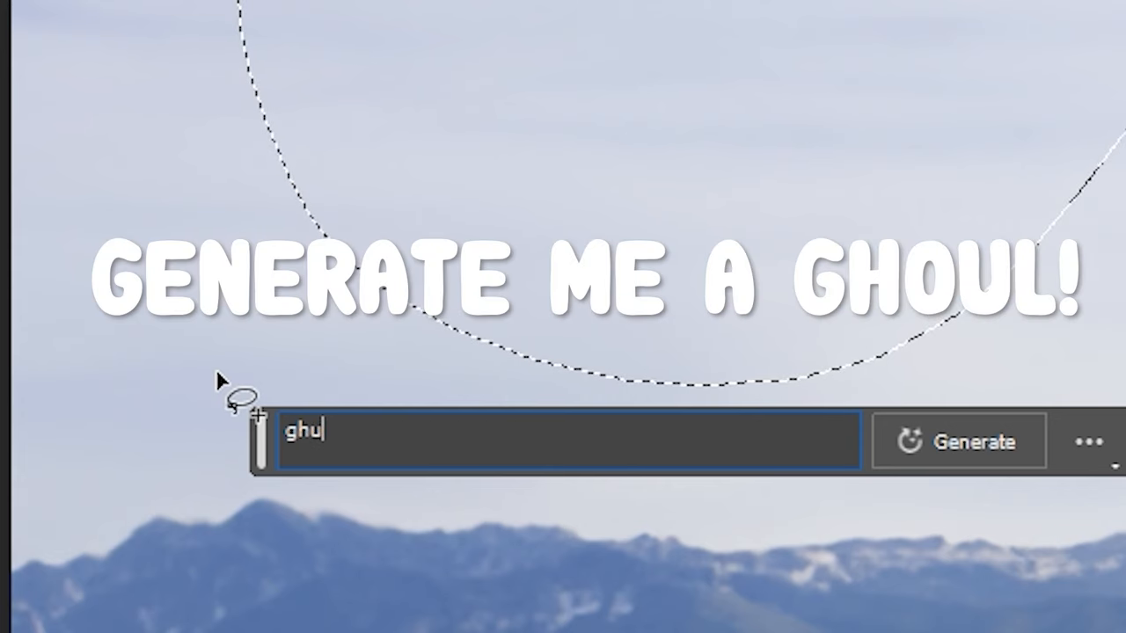
click(974, 444)
text(15 ghoul)
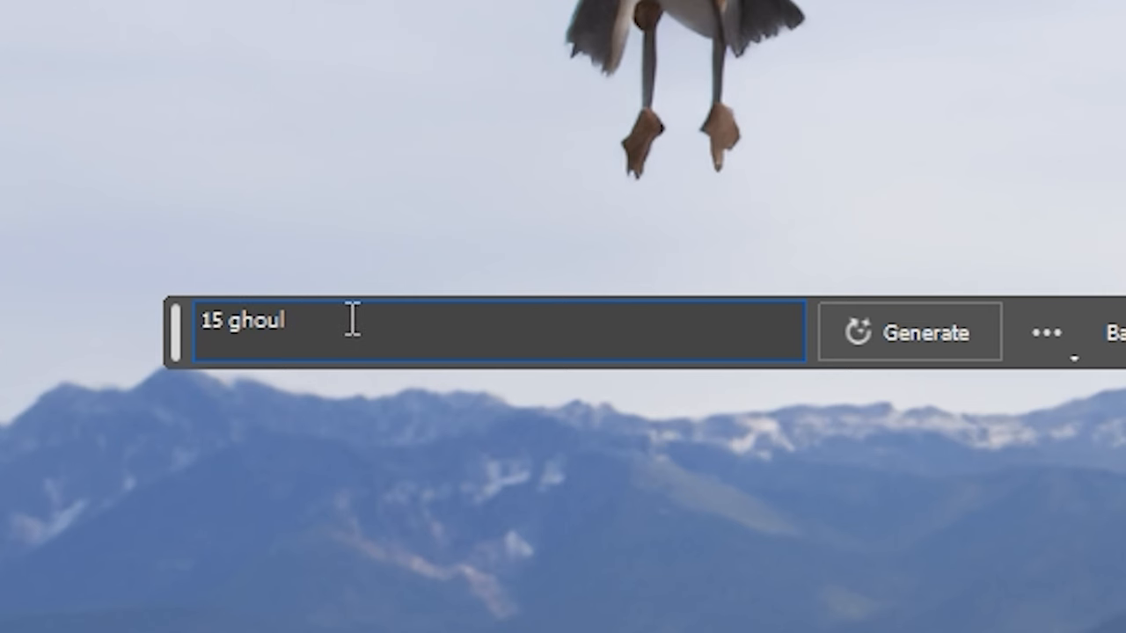
click(911, 332)
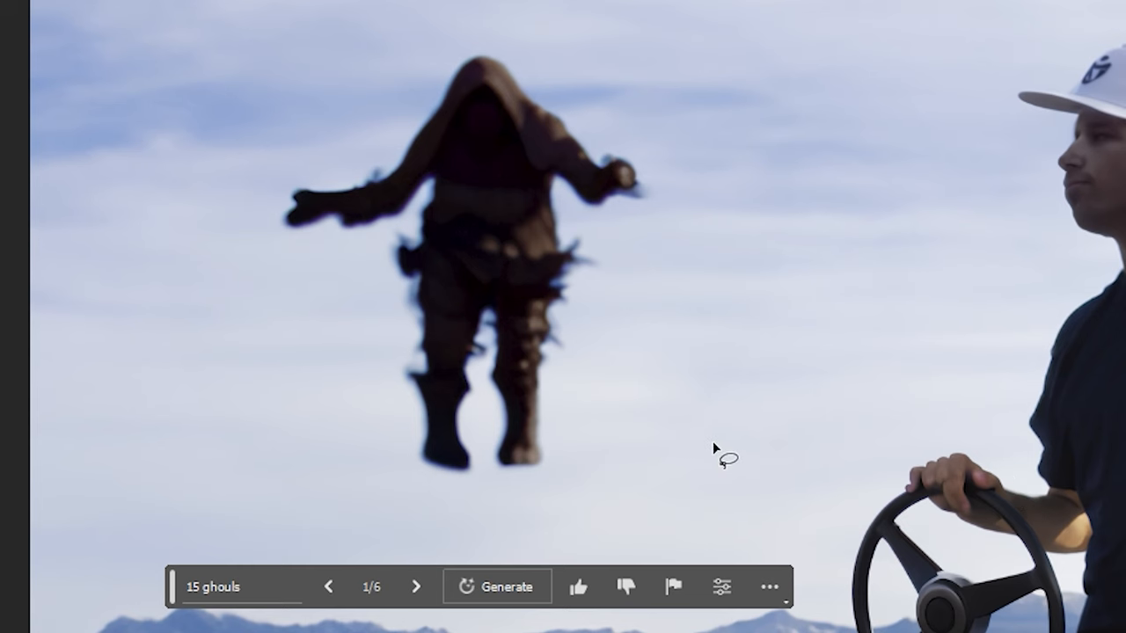
click(333, 585)
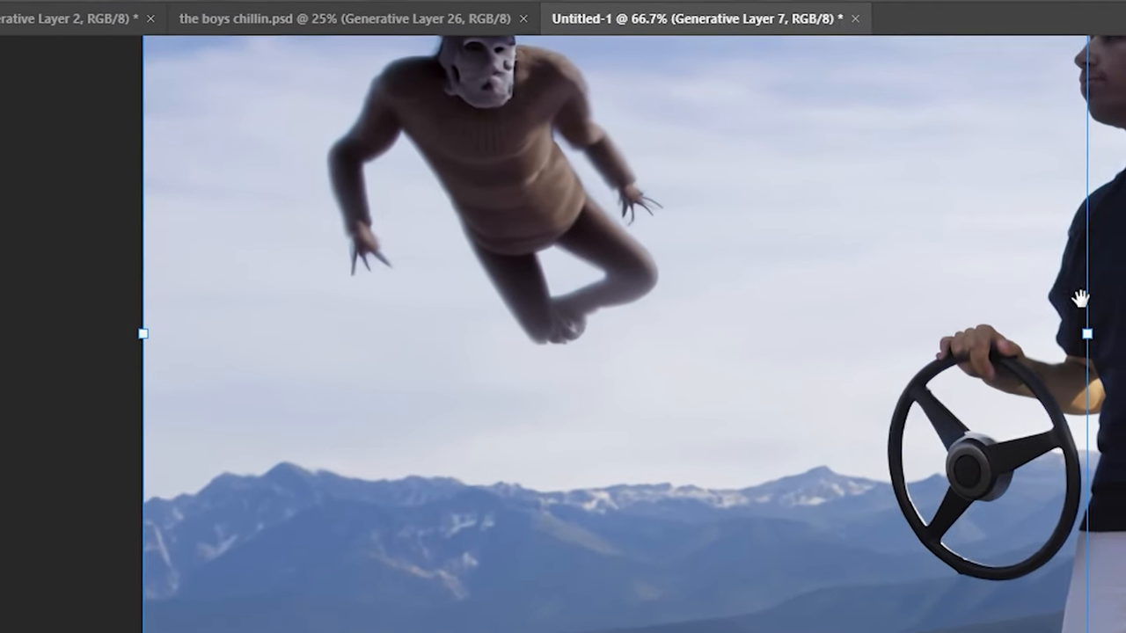
Step: Use the Type menu for the title text and pick the next generated chef variation
click(117, 7)
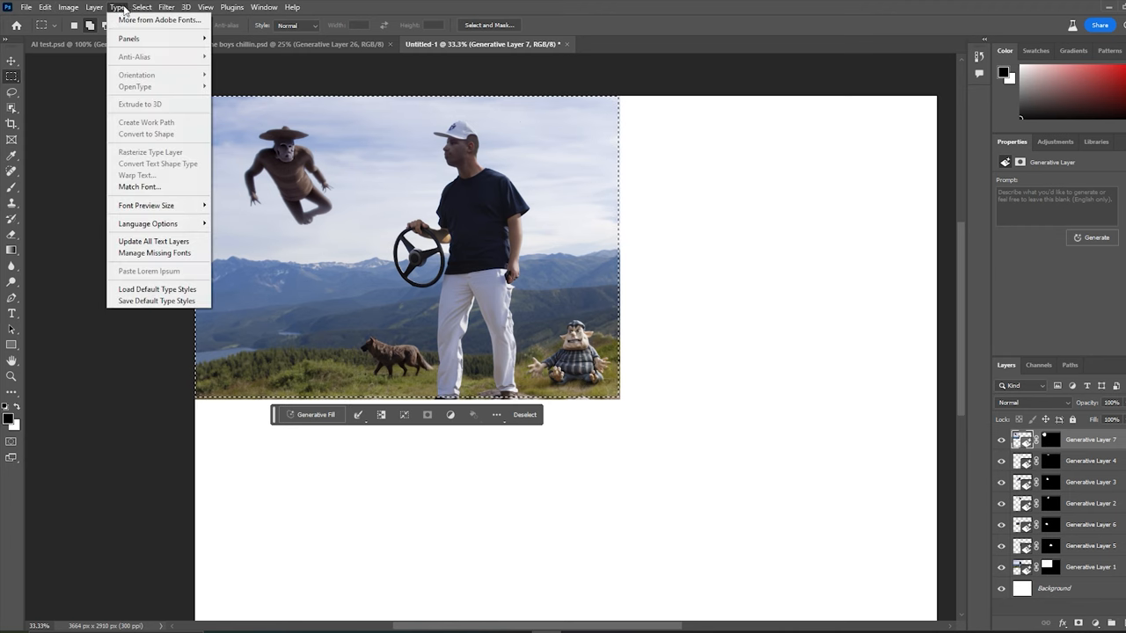
click(120, 7)
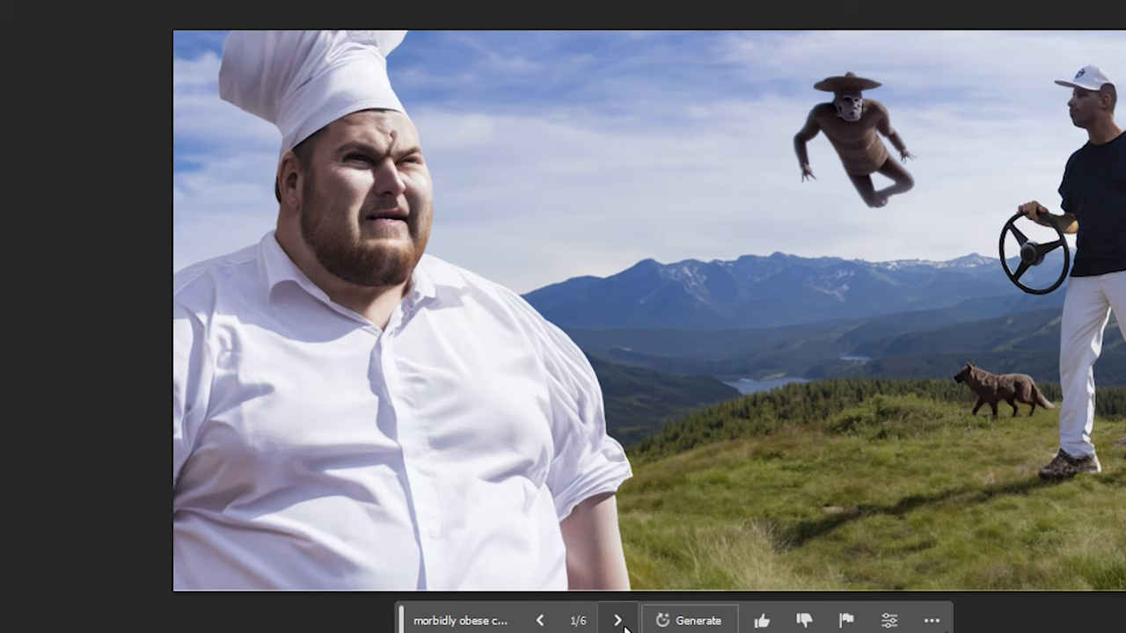
click(619, 619)
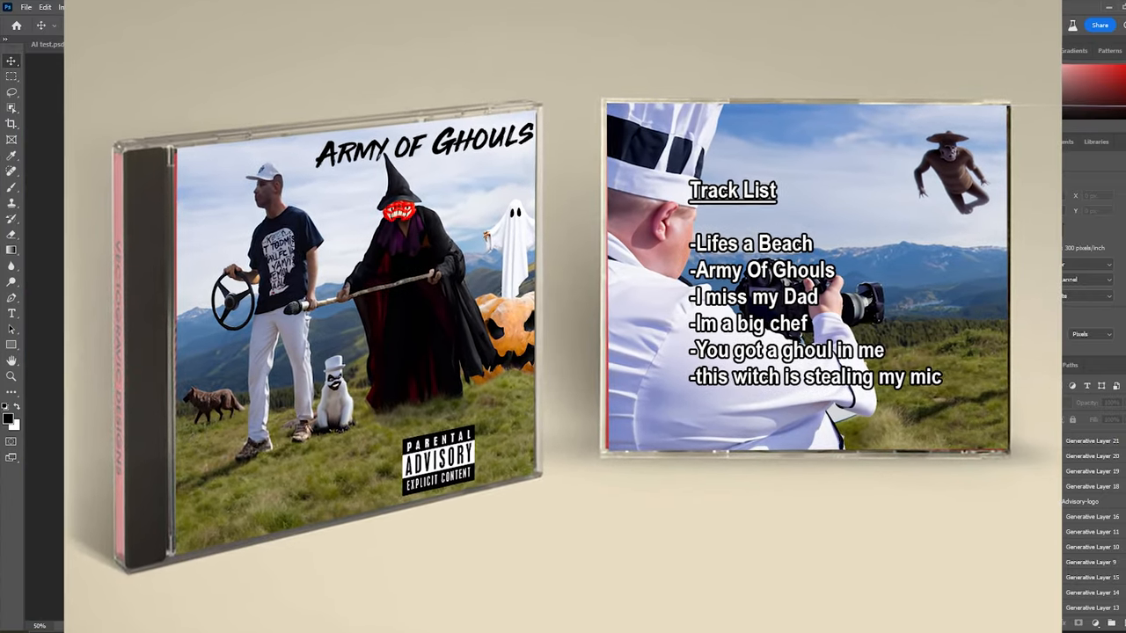
Step: Switch to the document tab with the prison cell image
click(572, 44)
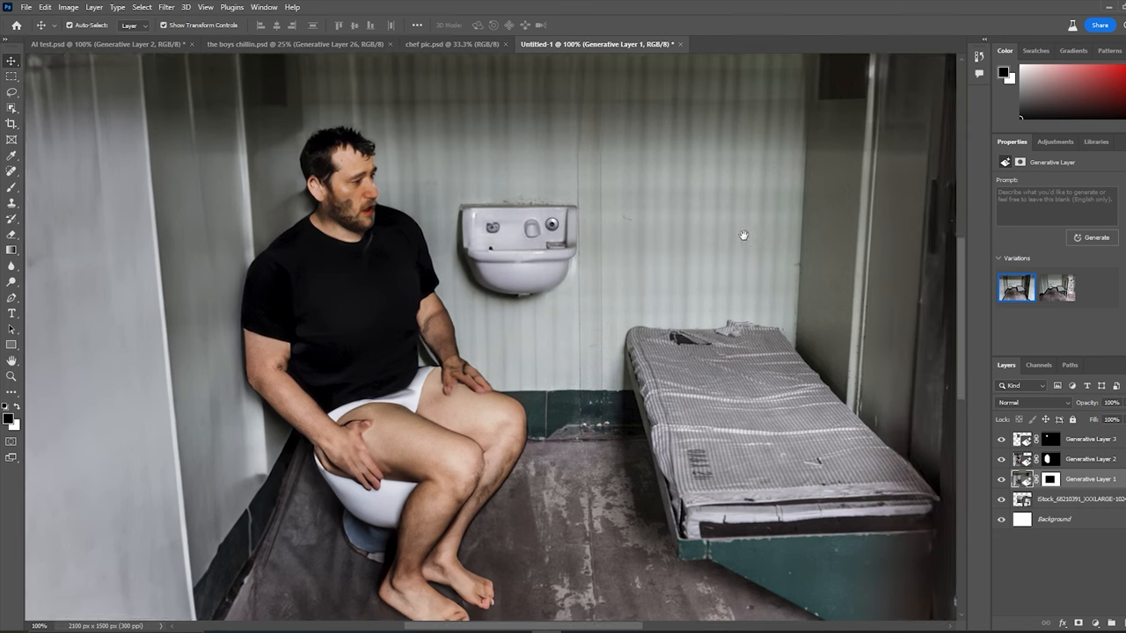
Step: Generate a 'white board' sign on the wall above the cell sink
click(1089, 237)
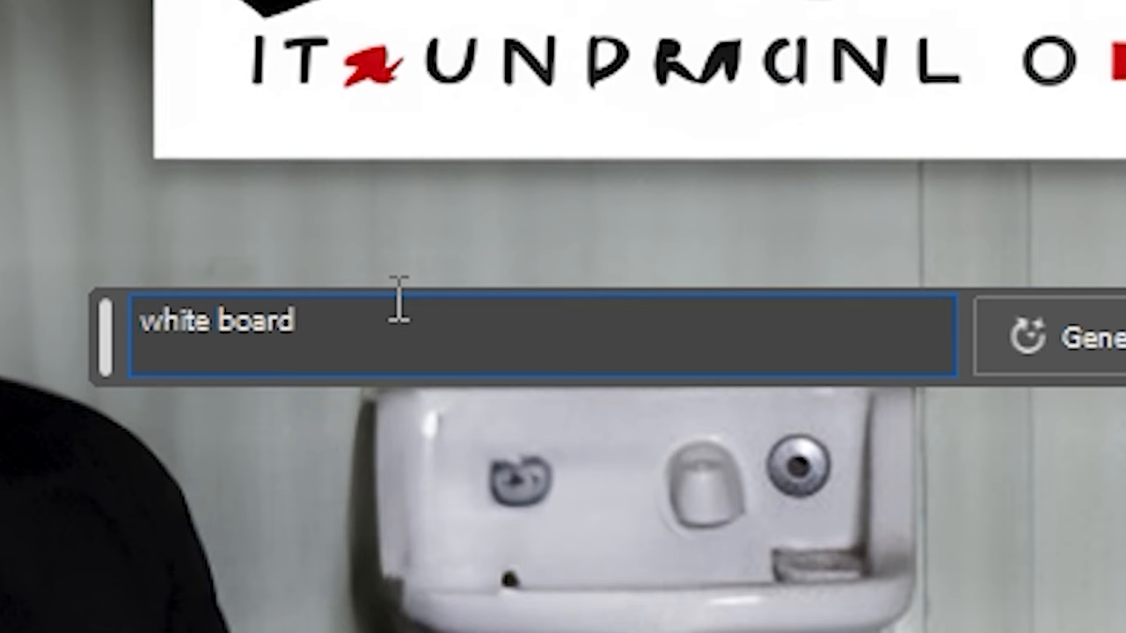
Step: Extend the prompt with 'with escape plan' and generate the whiteboard on the cell wall
text(with escape plan)
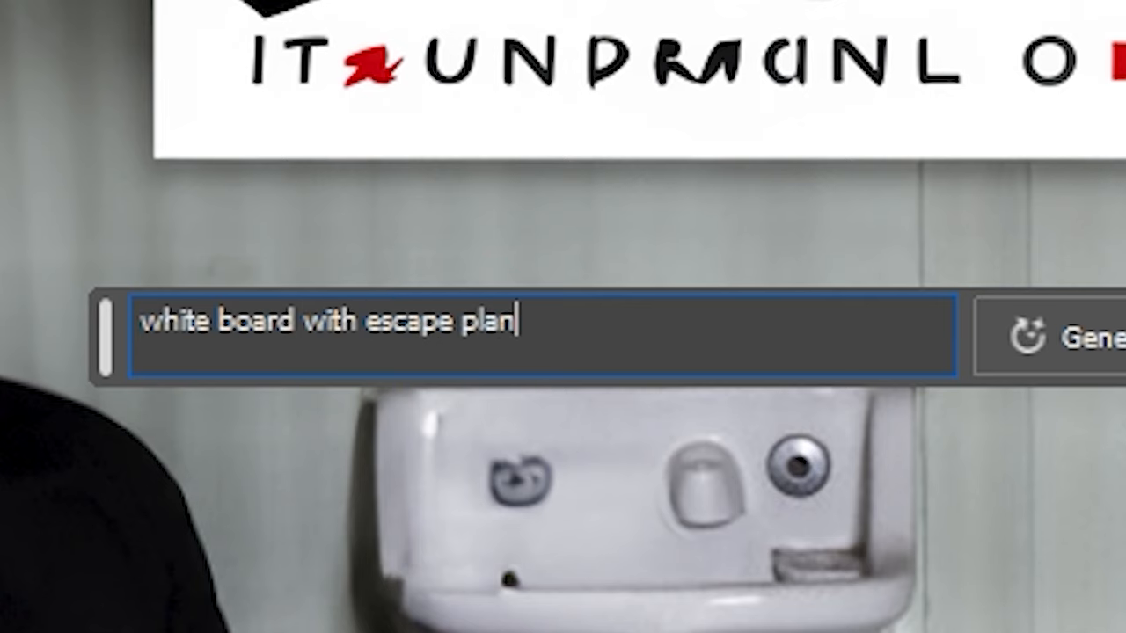
click(1073, 340)
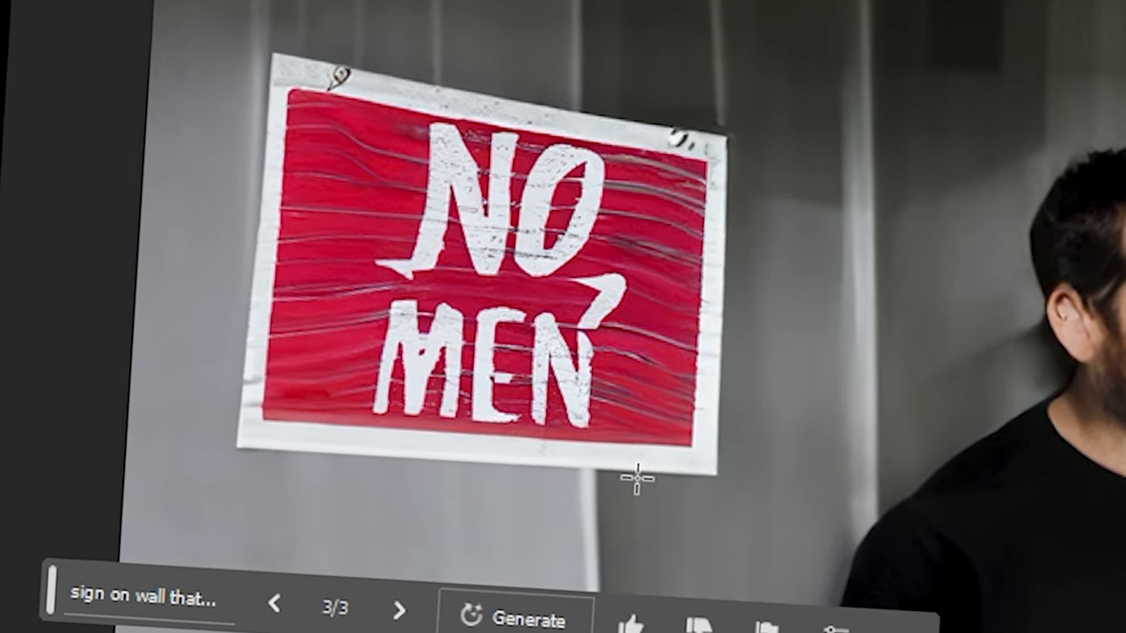
Step: Select another cell area for the next 'Prison' Generative Fill detail
click(523, 618)
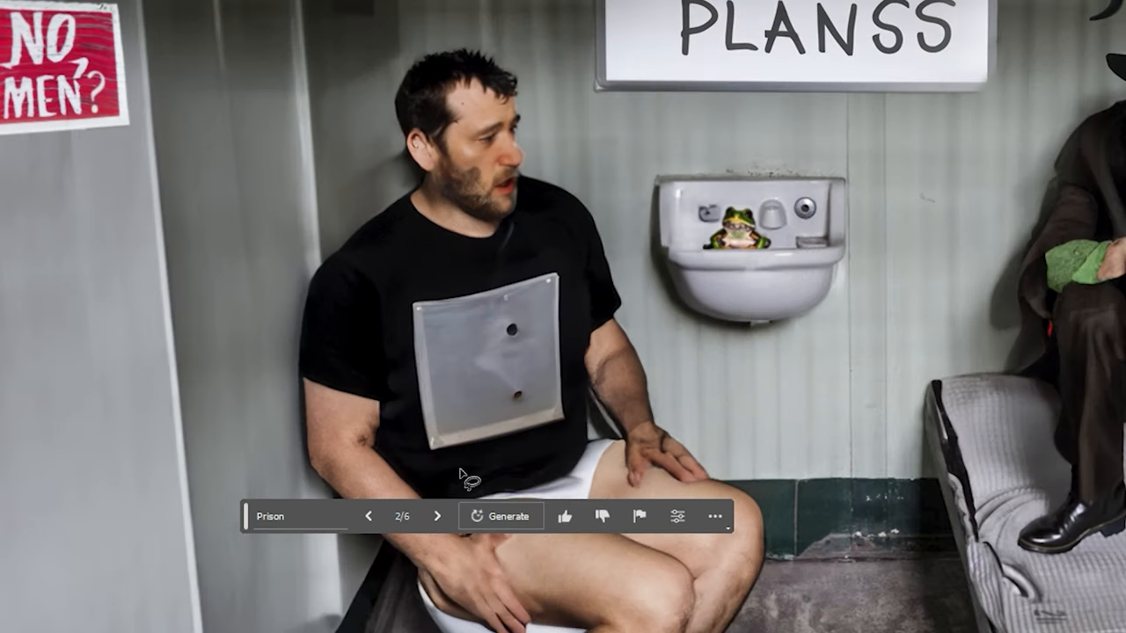
mouse_move(437, 517)
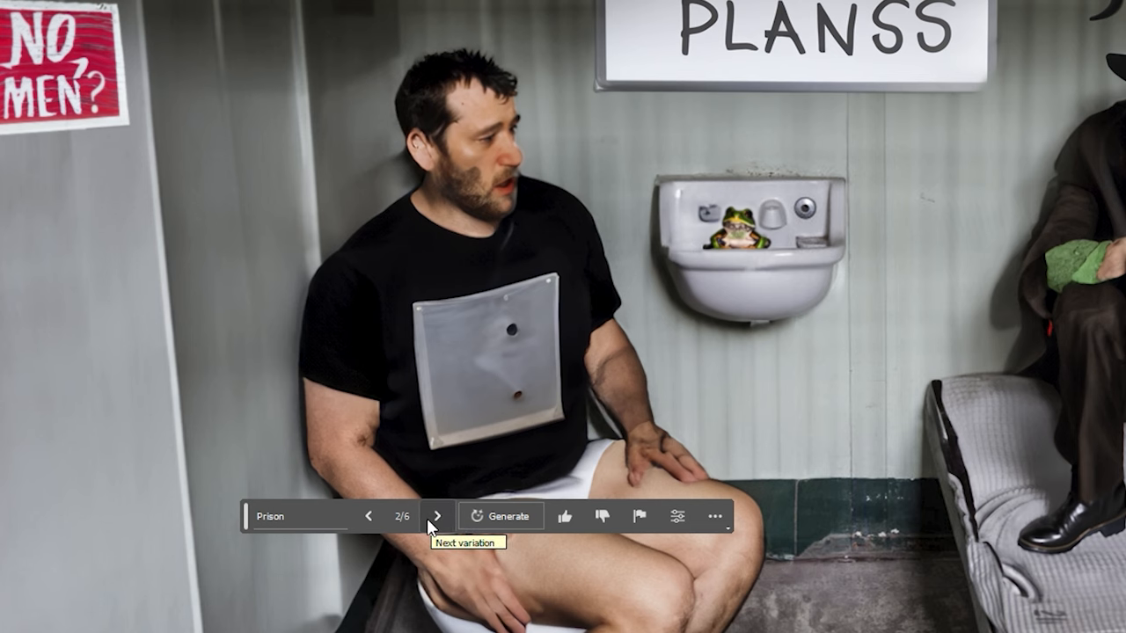